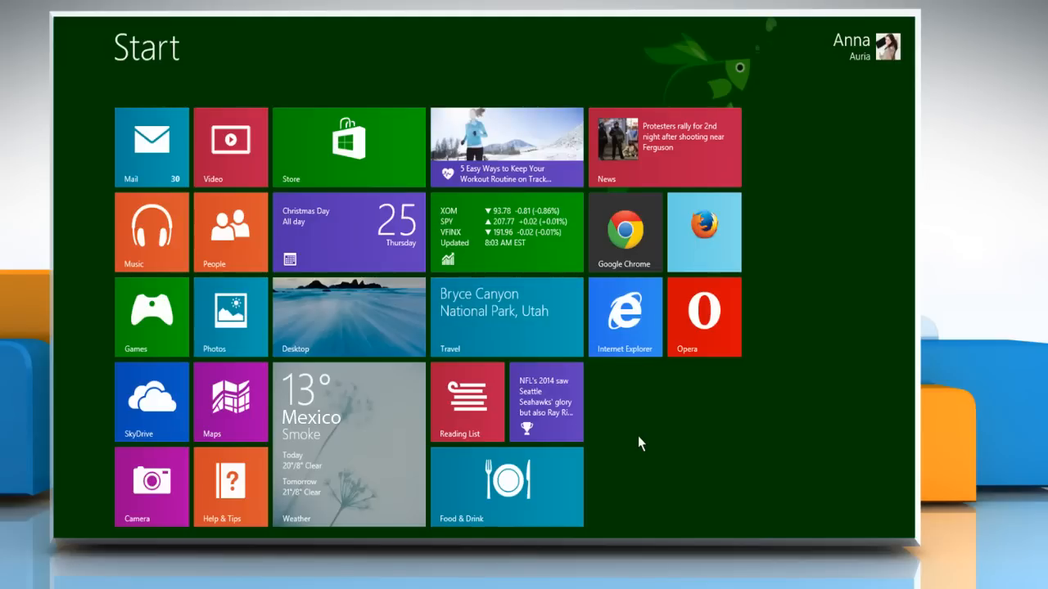
mouse_move(651, 366)
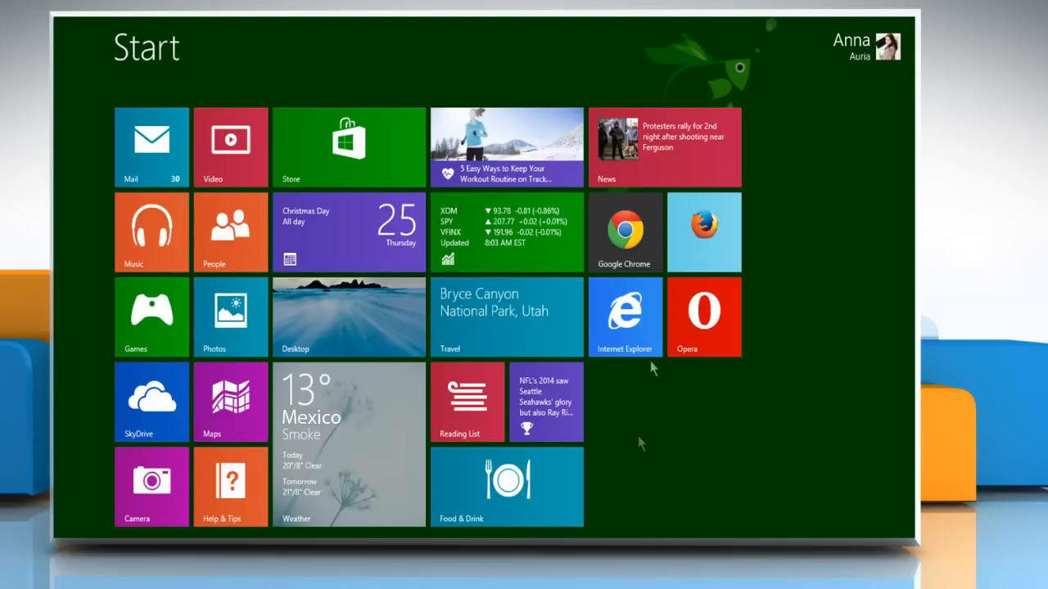
left_click(625, 232)
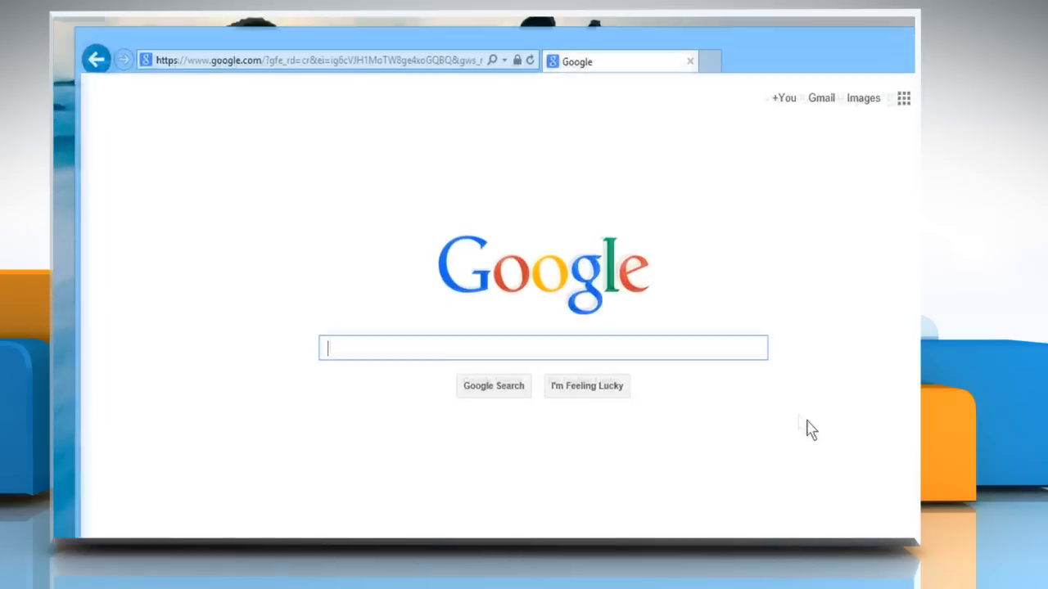
left_click(311, 56)
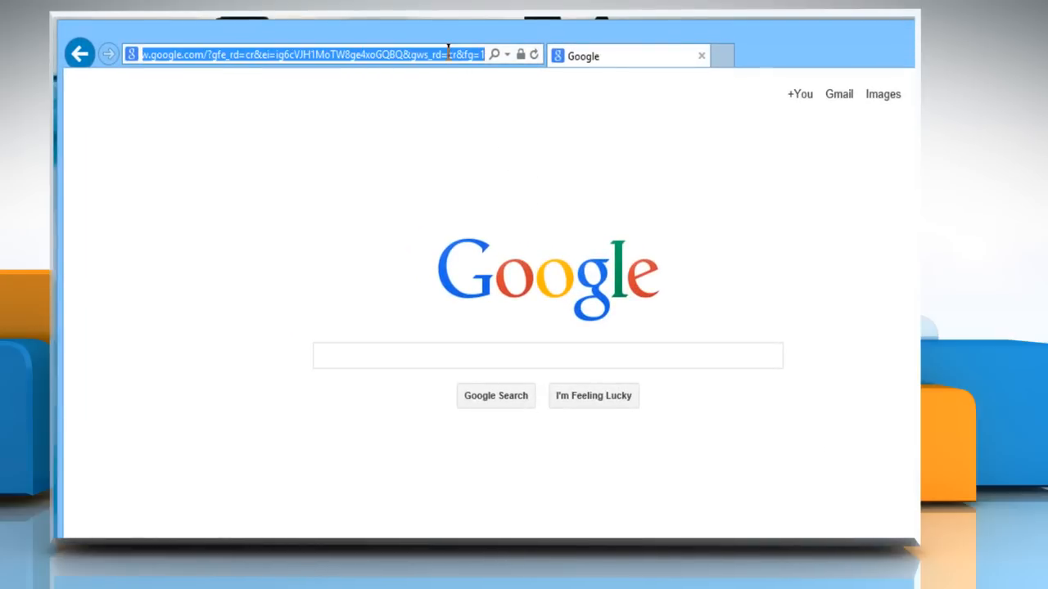
type("www.youtube.com/")
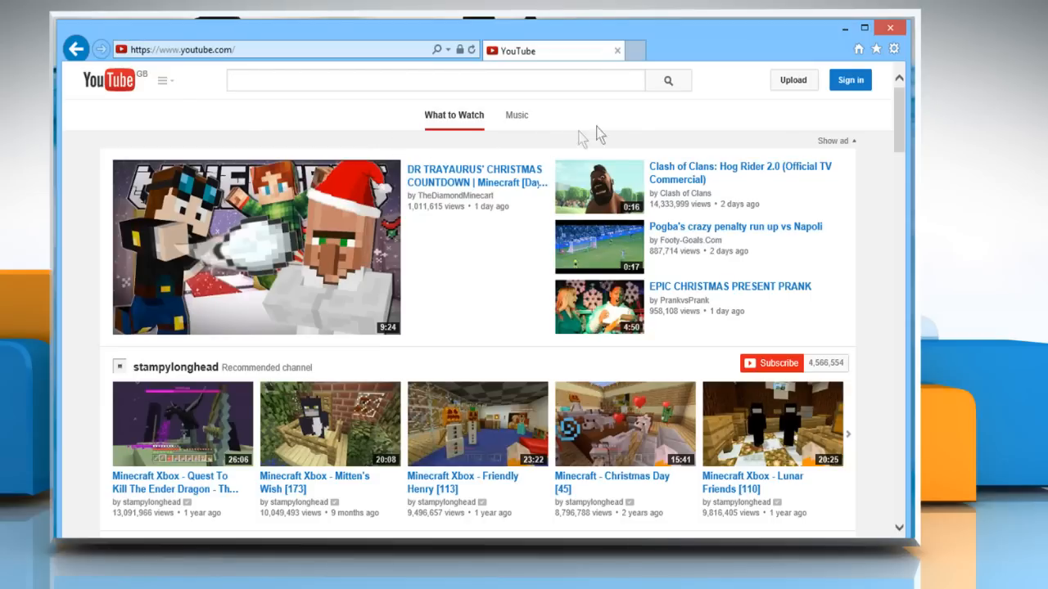
mouse_move(850, 79)
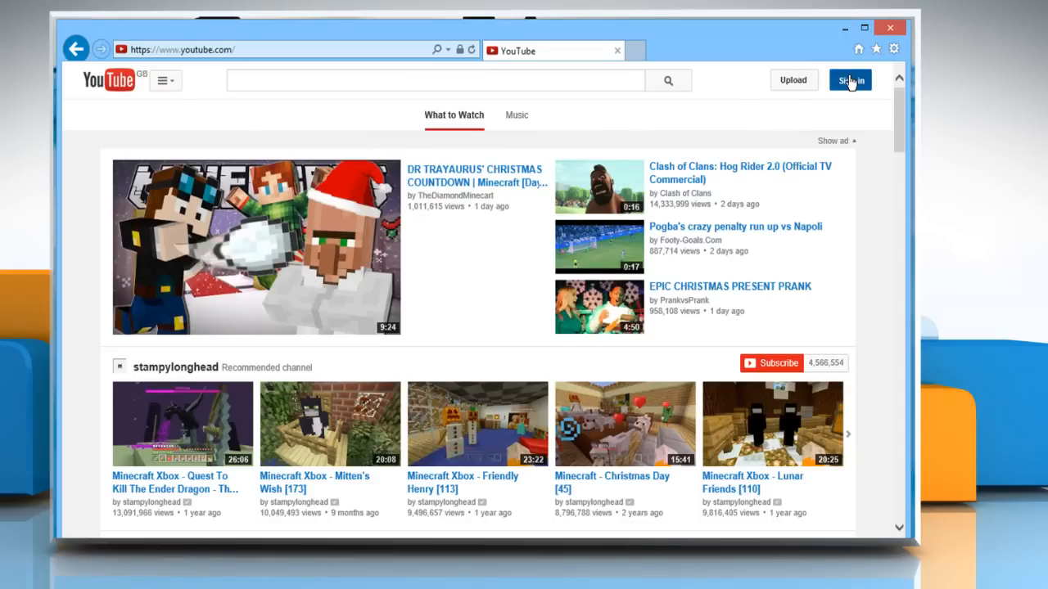
Sign in to the YouTube account and open Liked videos from the guide menu.
left_click(848, 78)
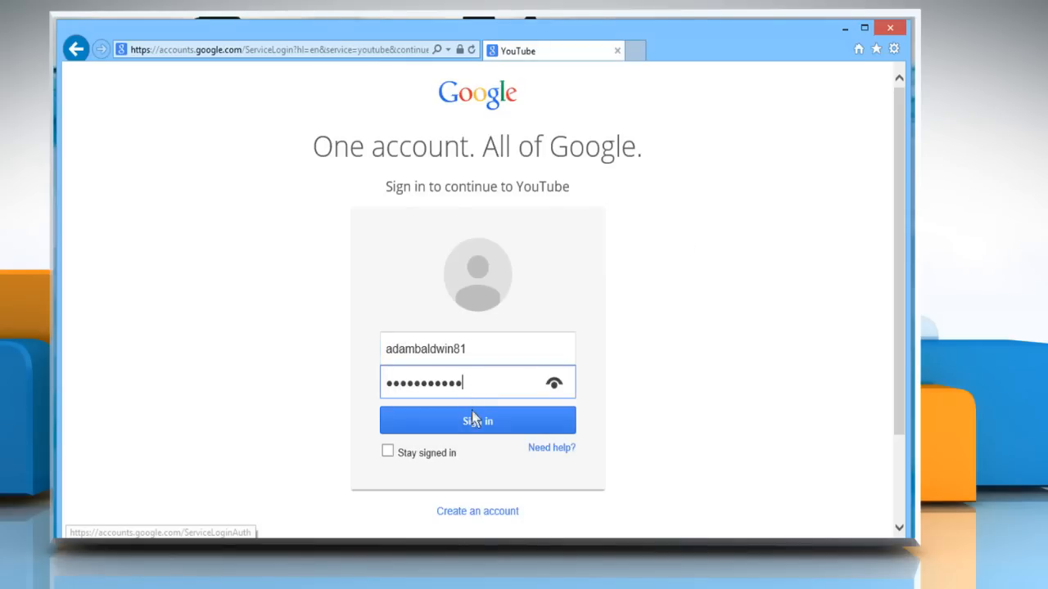
left_click(478, 420)
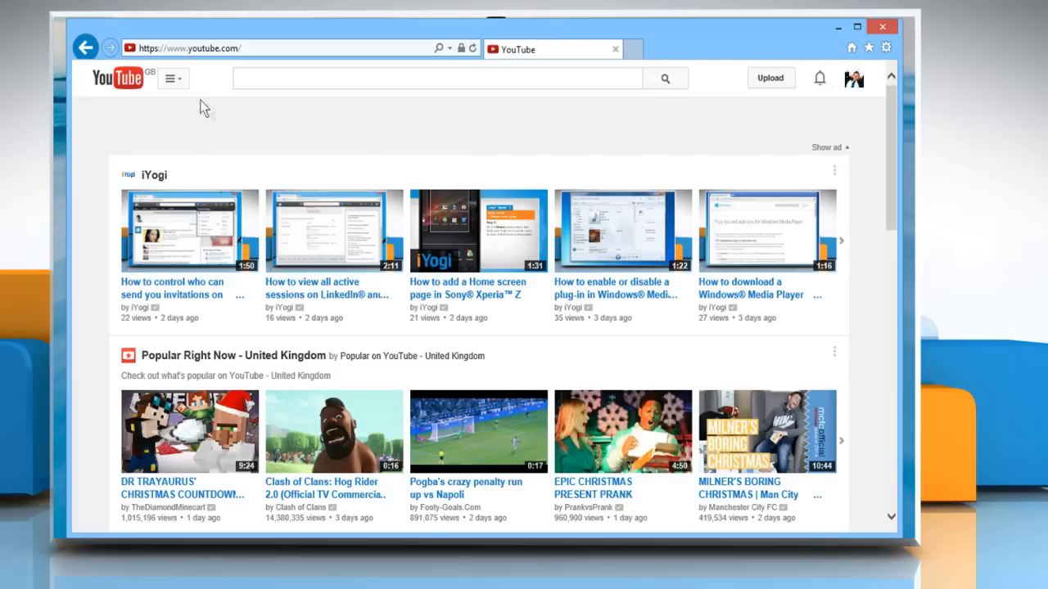
left_click(170, 78)
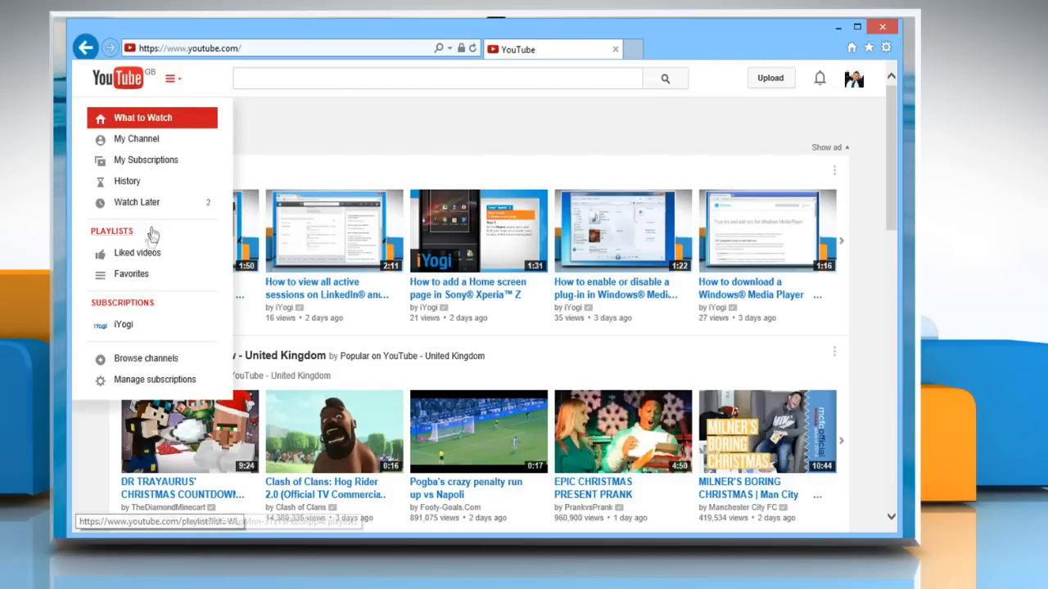
mouse_move(144, 256)
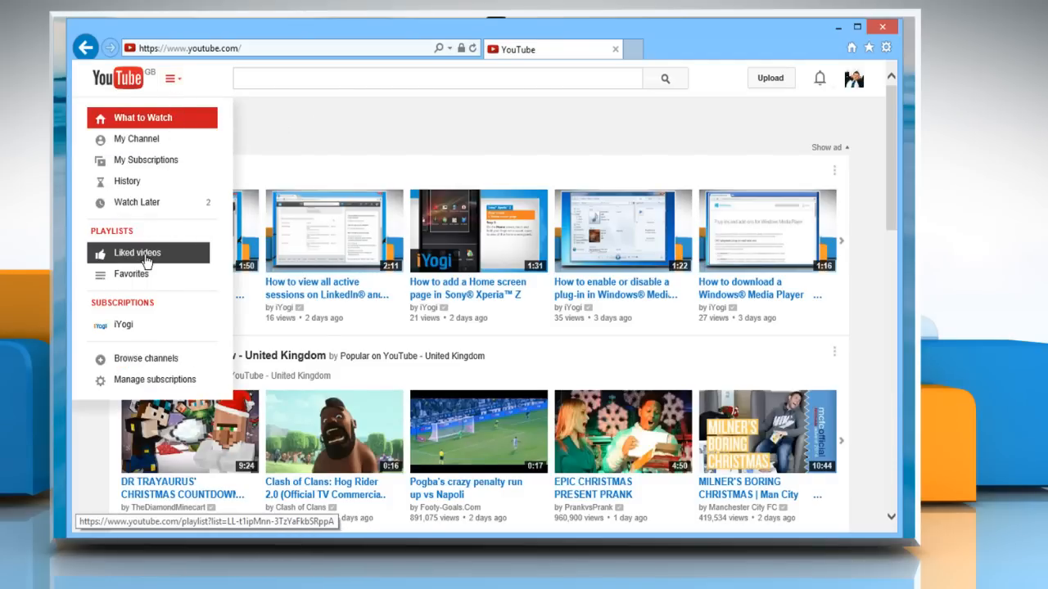
left_click(136, 252)
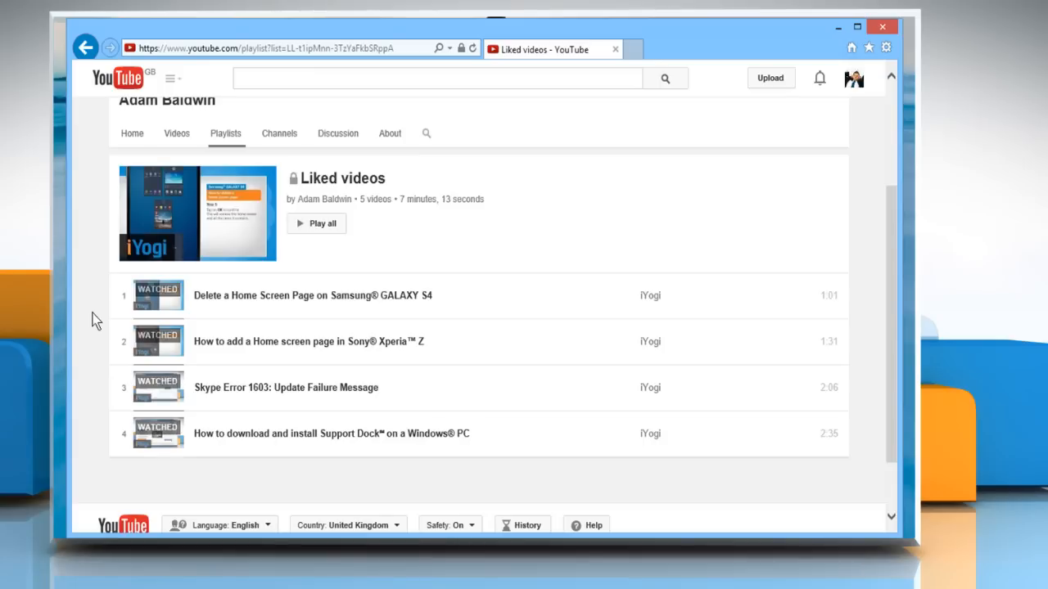
mouse_move(180, 347)
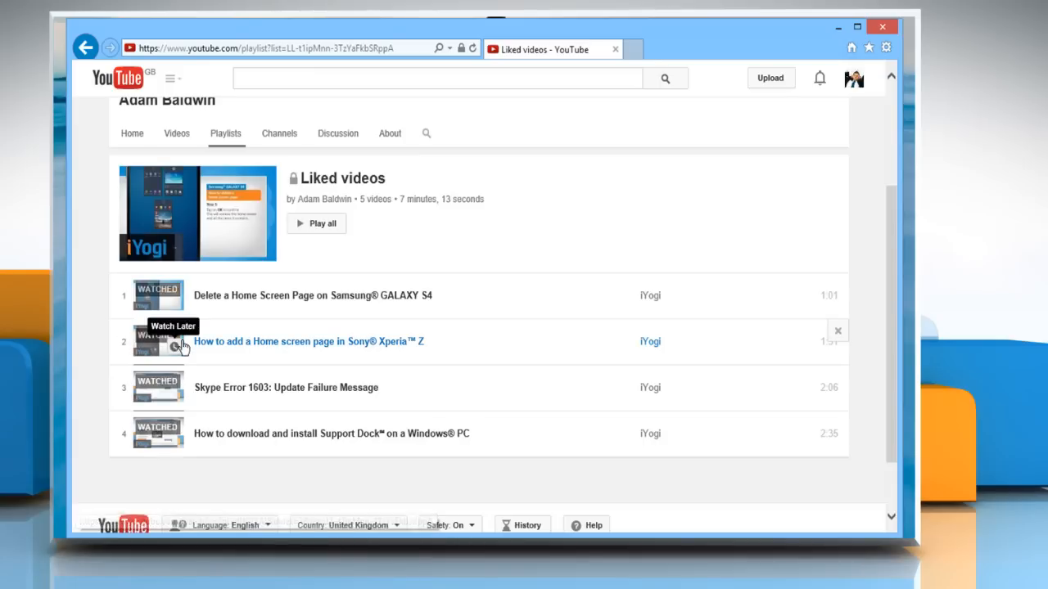
mouse_move(559, 344)
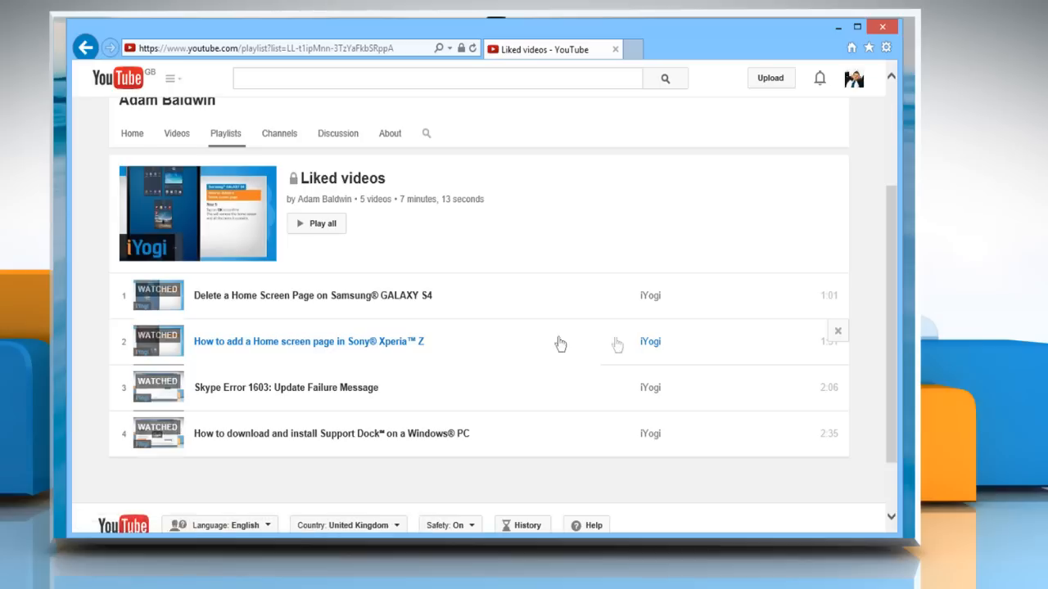
mouse_move(838, 331)
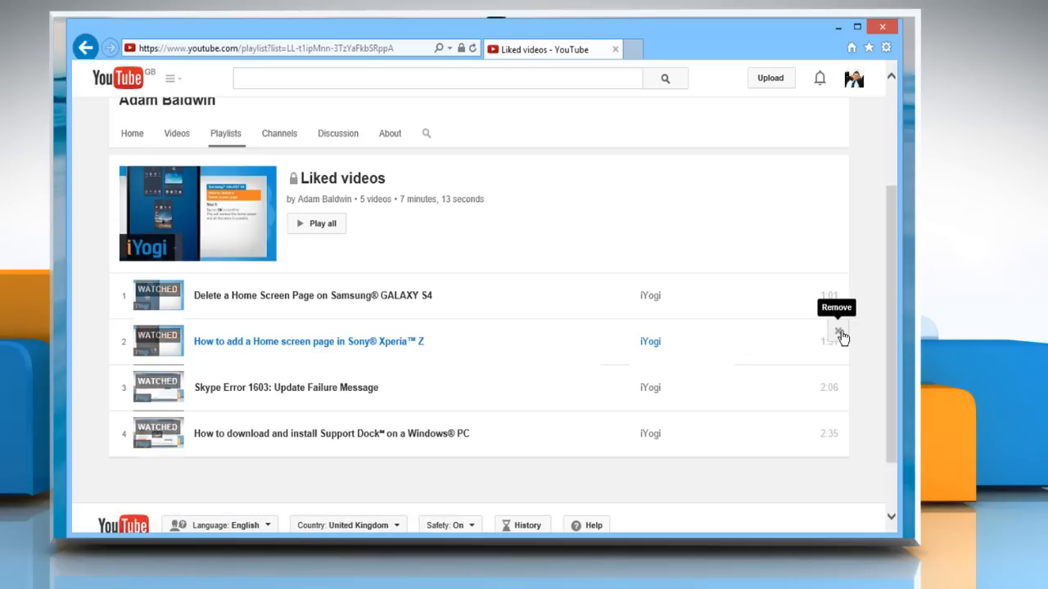